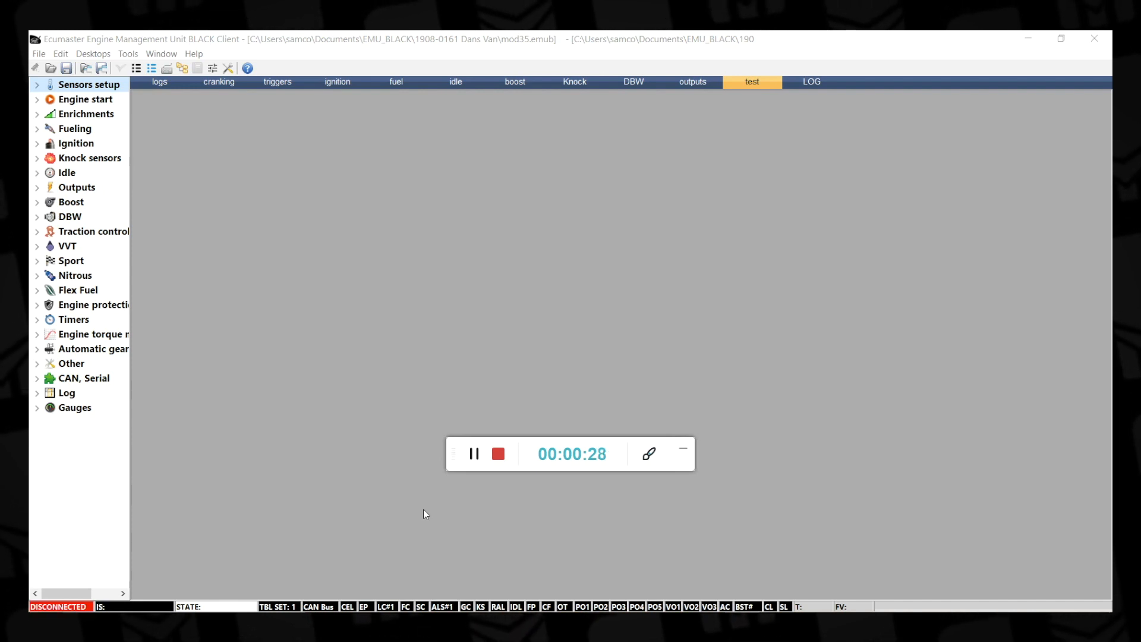
mouse_move(338, 326)
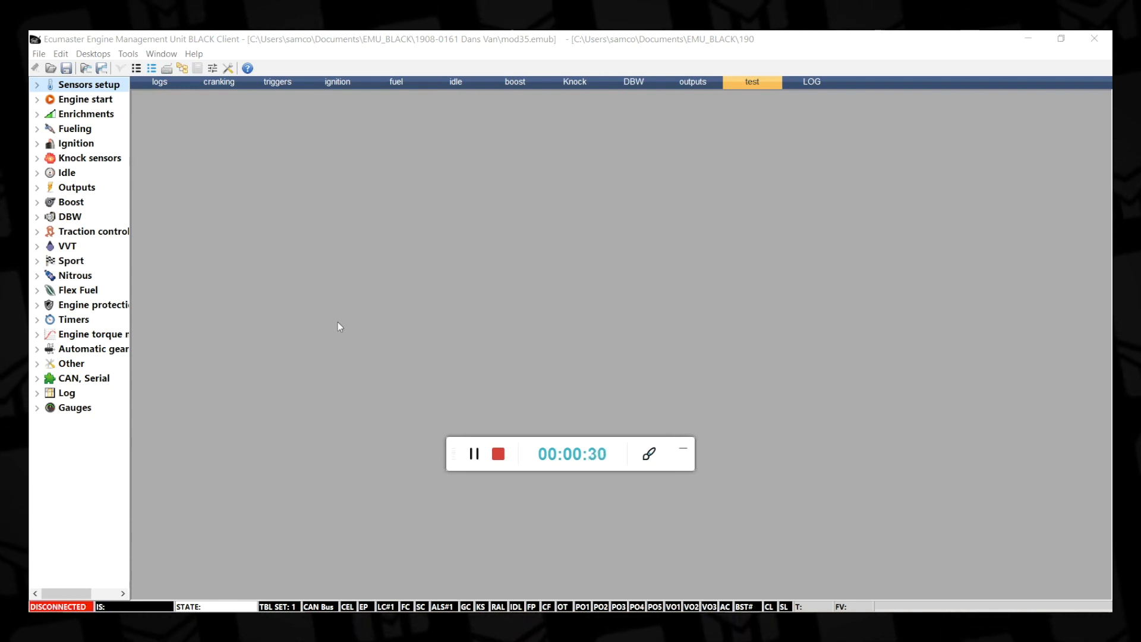
mouse_move(200, 444)
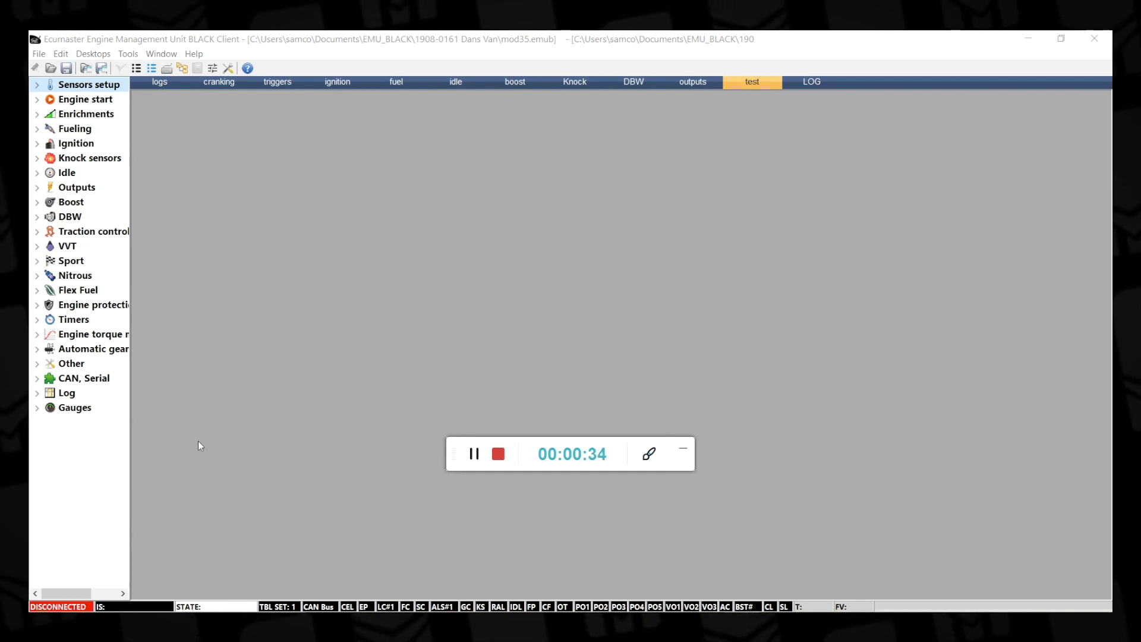
- Show the VSS and Gearbox parameters page and expand the Log category in the tree
click(36, 85)
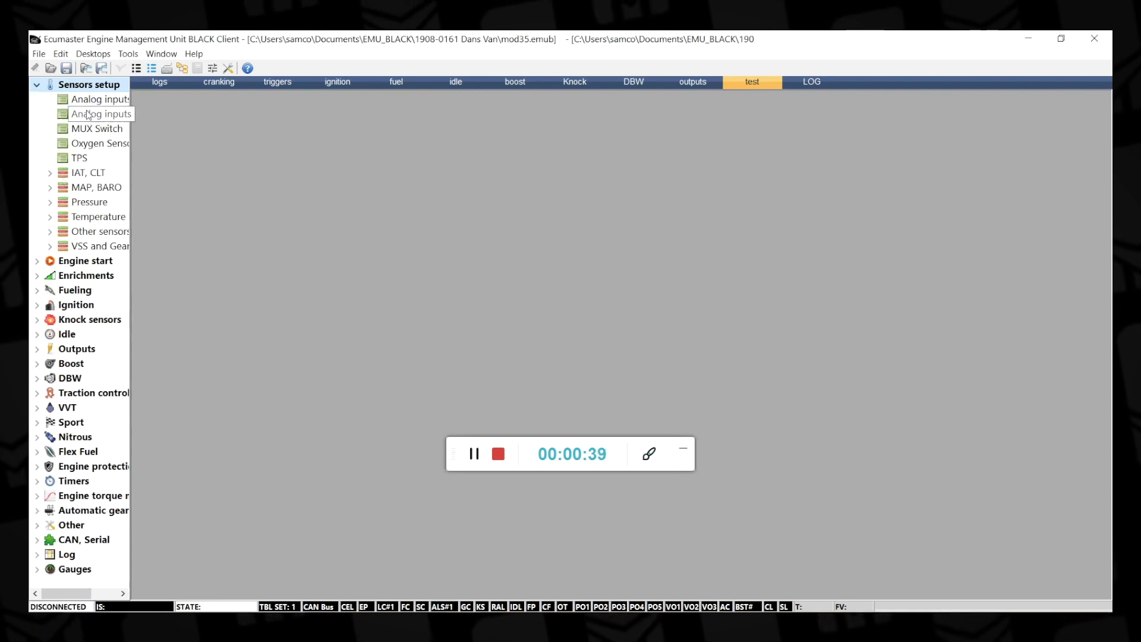
click(50, 246)
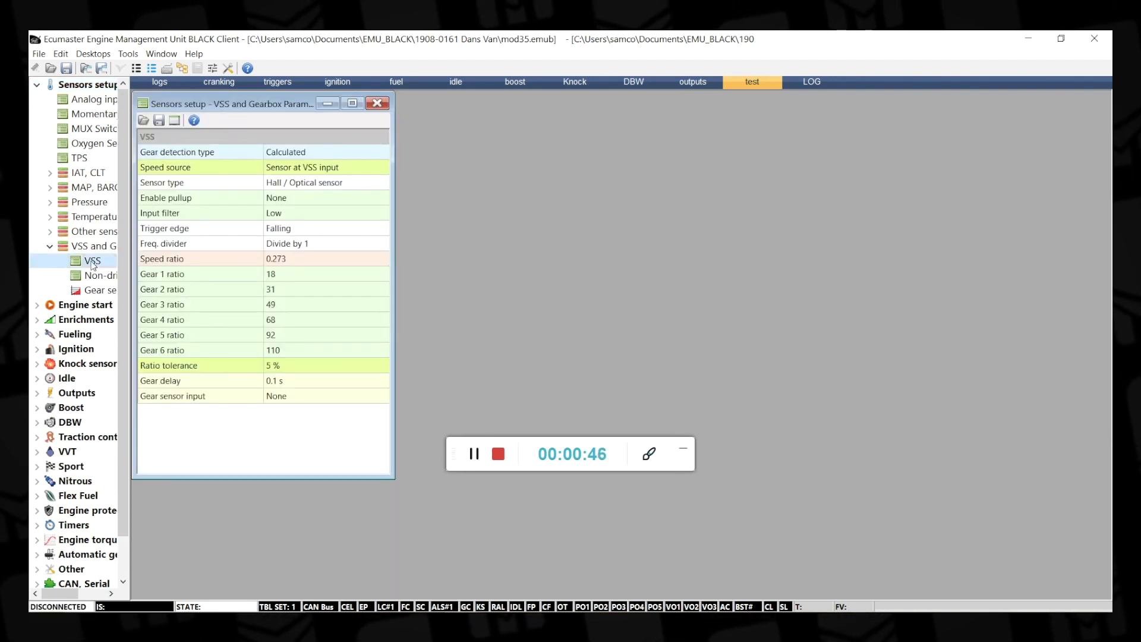
click(49, 246)
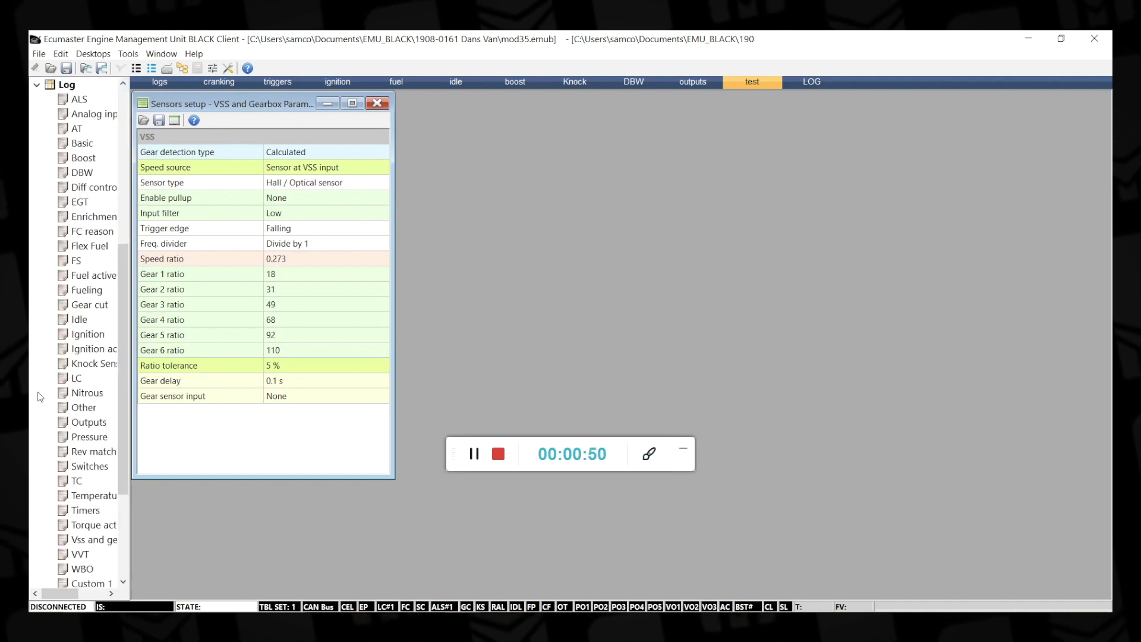
mouse_move(93, 540)
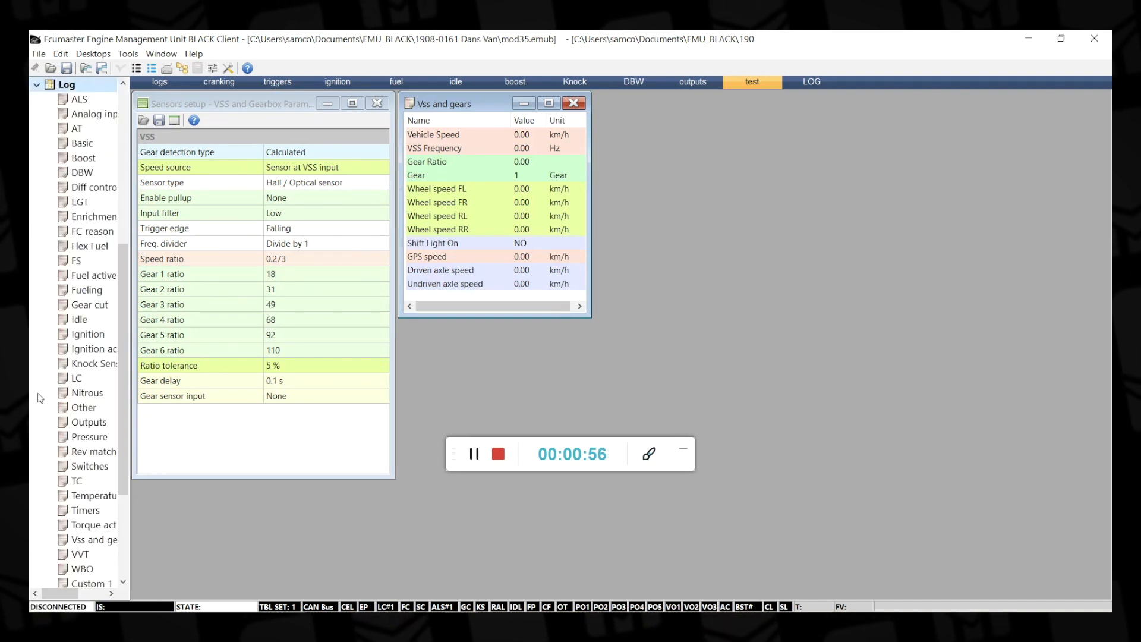
- Scroll the parameters page down to the gear 1–6 ratio fields beside the road log graph
scroll(down, 3)
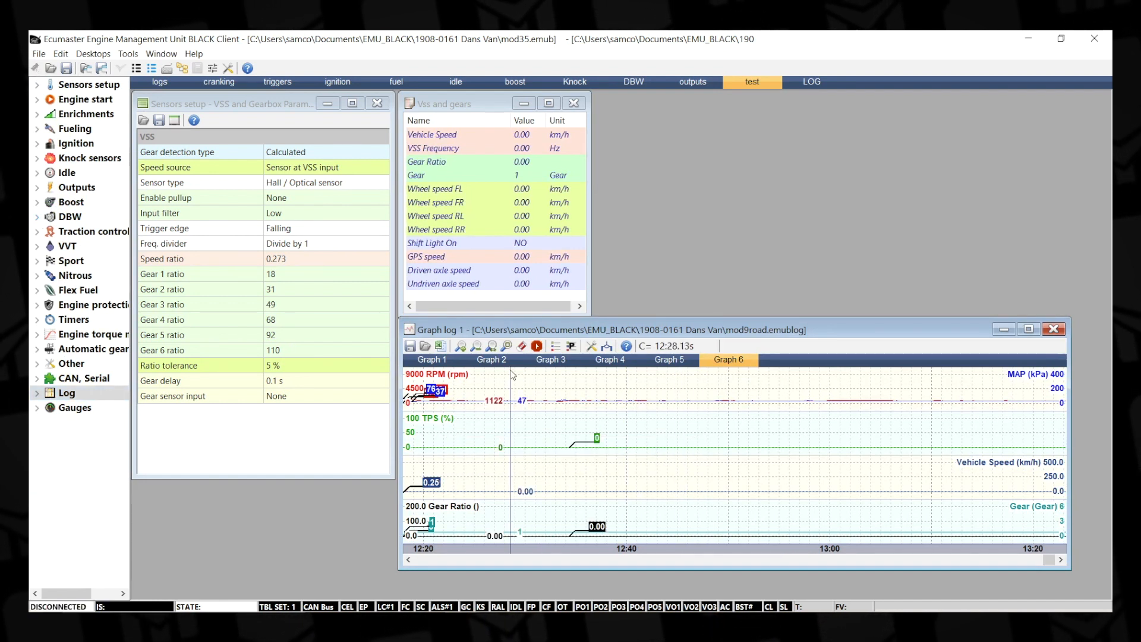
mouse_move(573, 451)
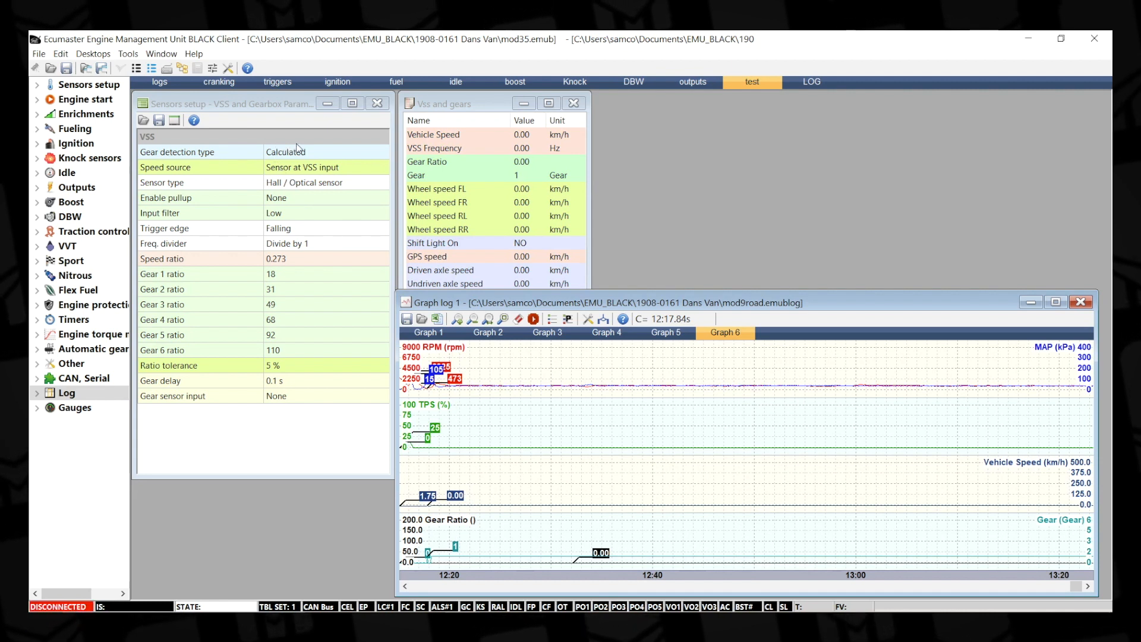
mouse_move(311, 169)
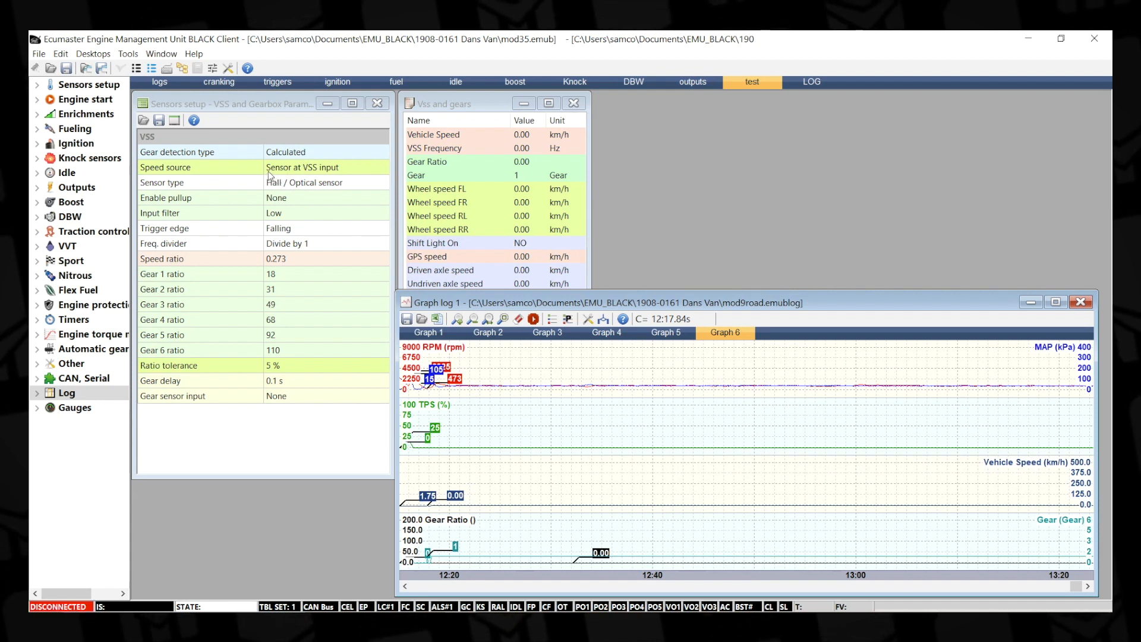
mouse_move(282, 183)
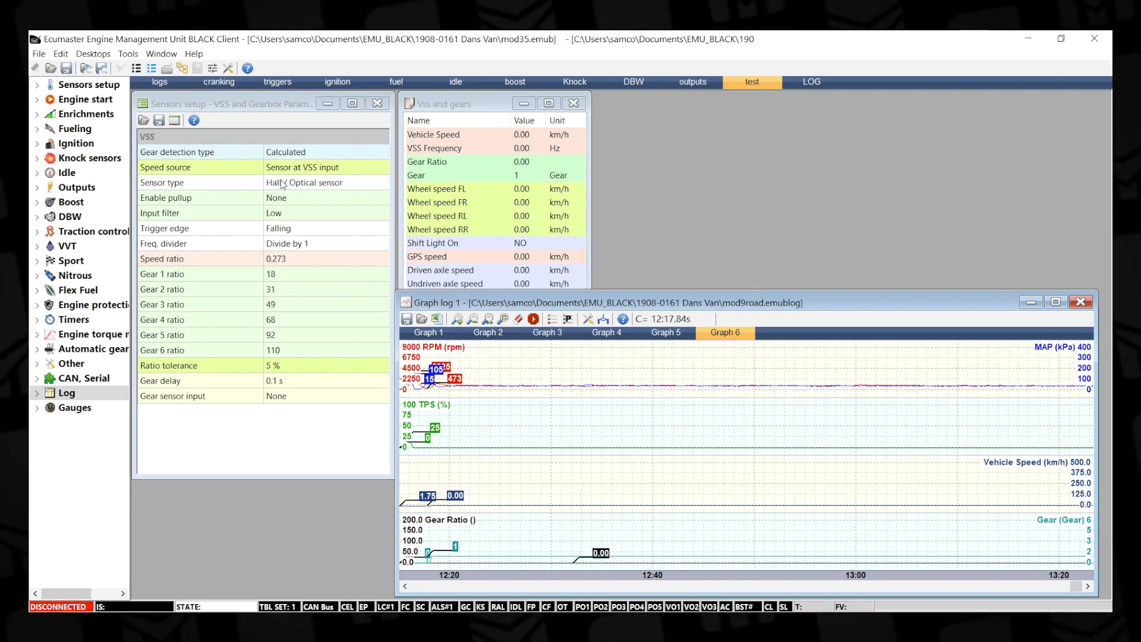
mouse_move(308, 180)
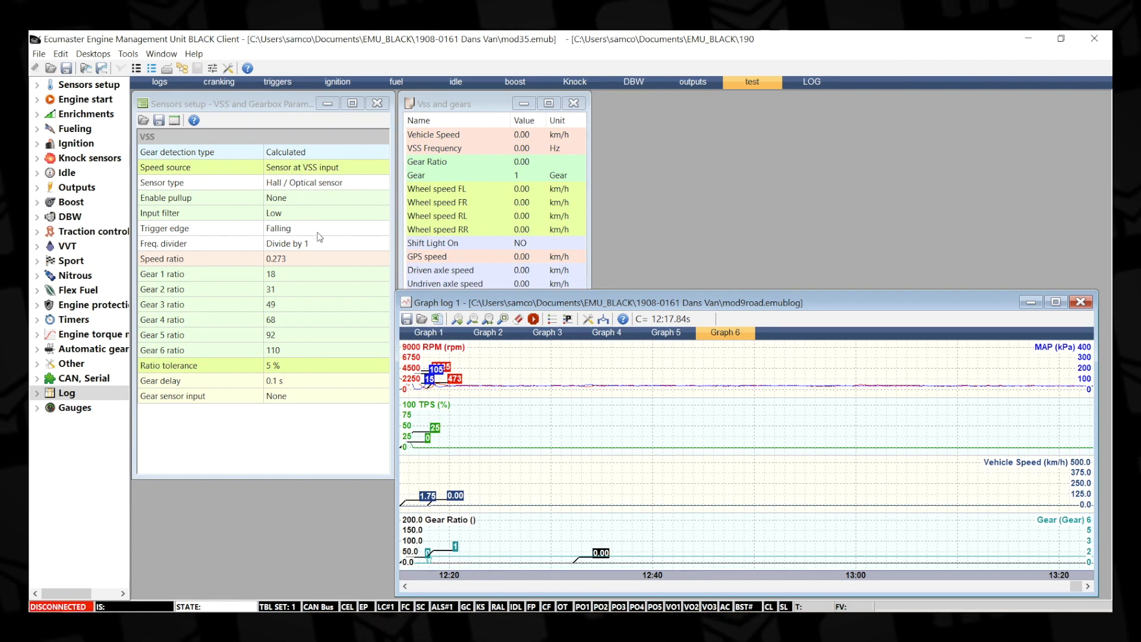
mouse_move(270, 266)
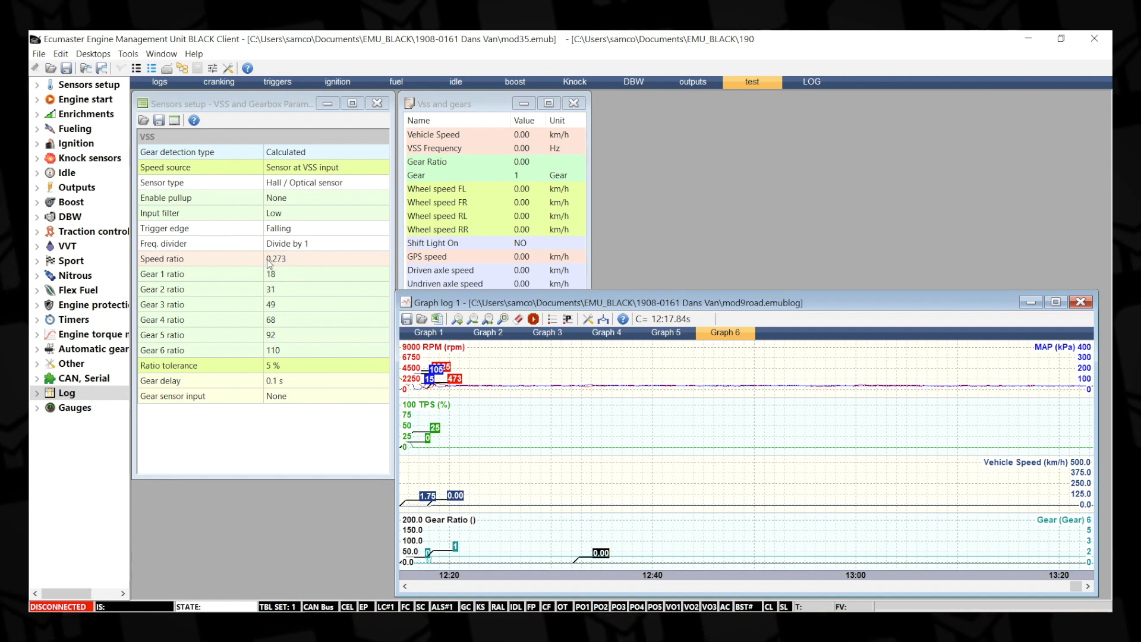
mouse_move(279, 271)
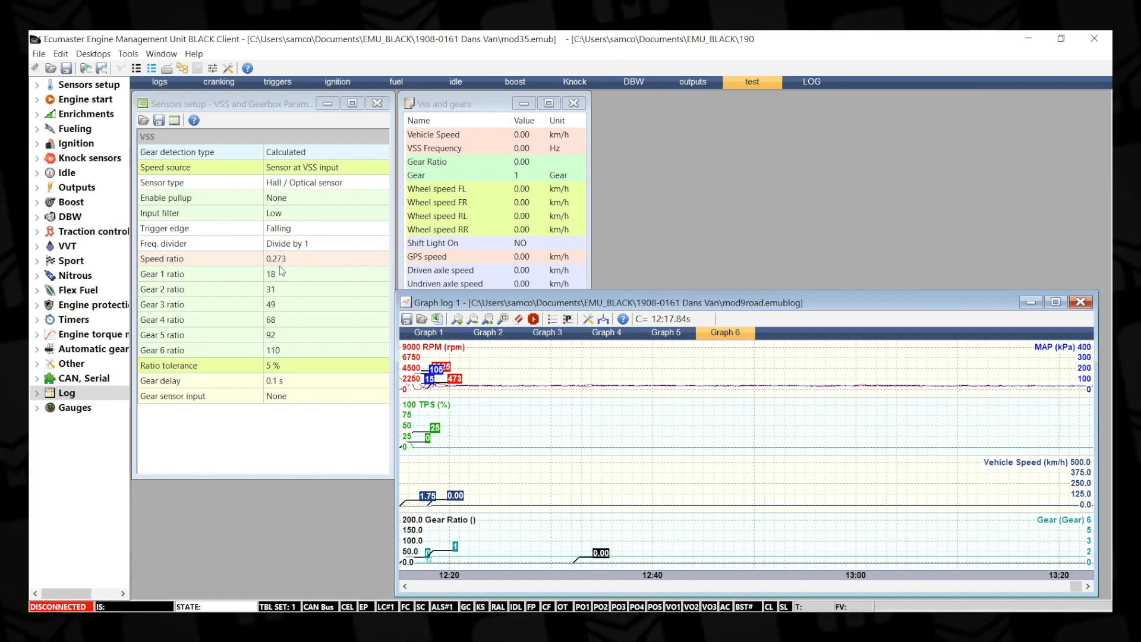
mouse_move(286, 259)
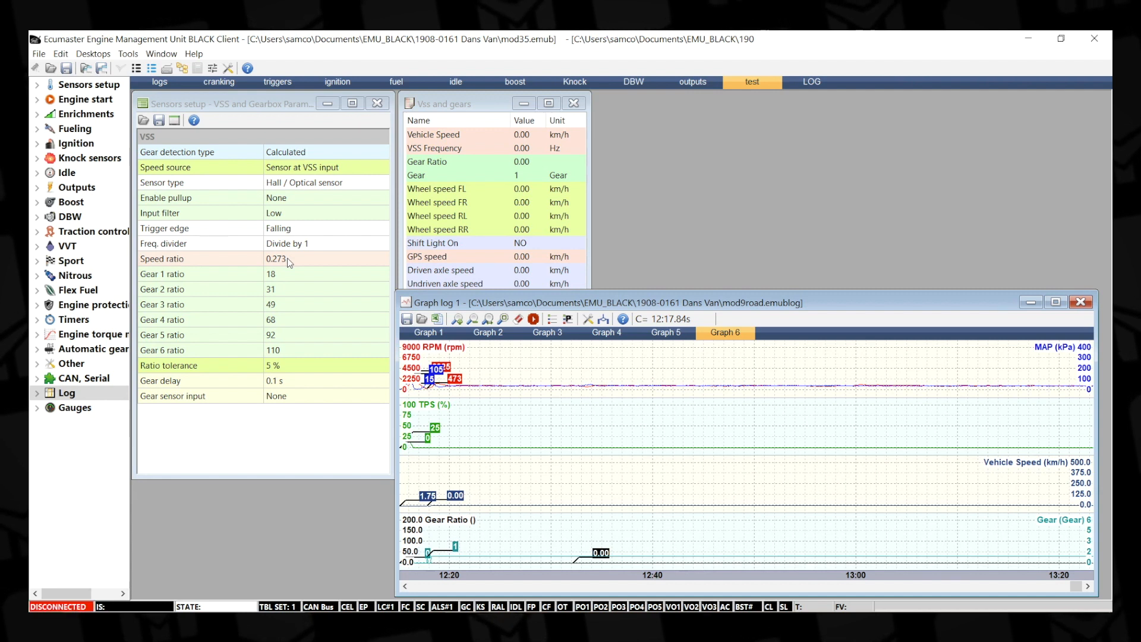
mouse_move(278, 264)
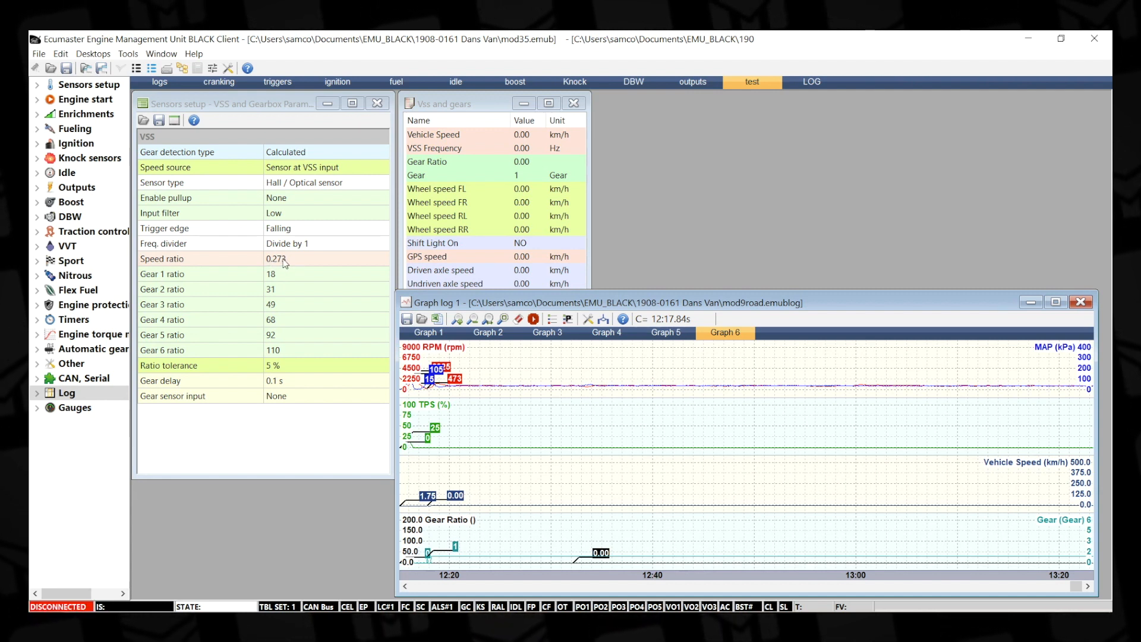
mouse_move(299, 263)
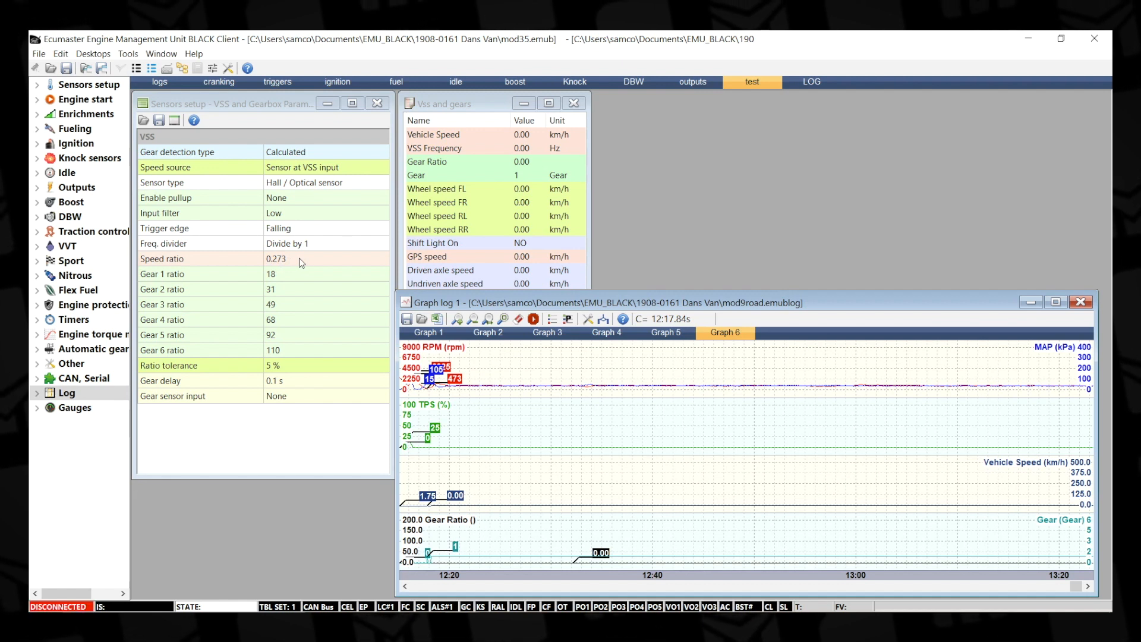
mouse_move(275, 262)
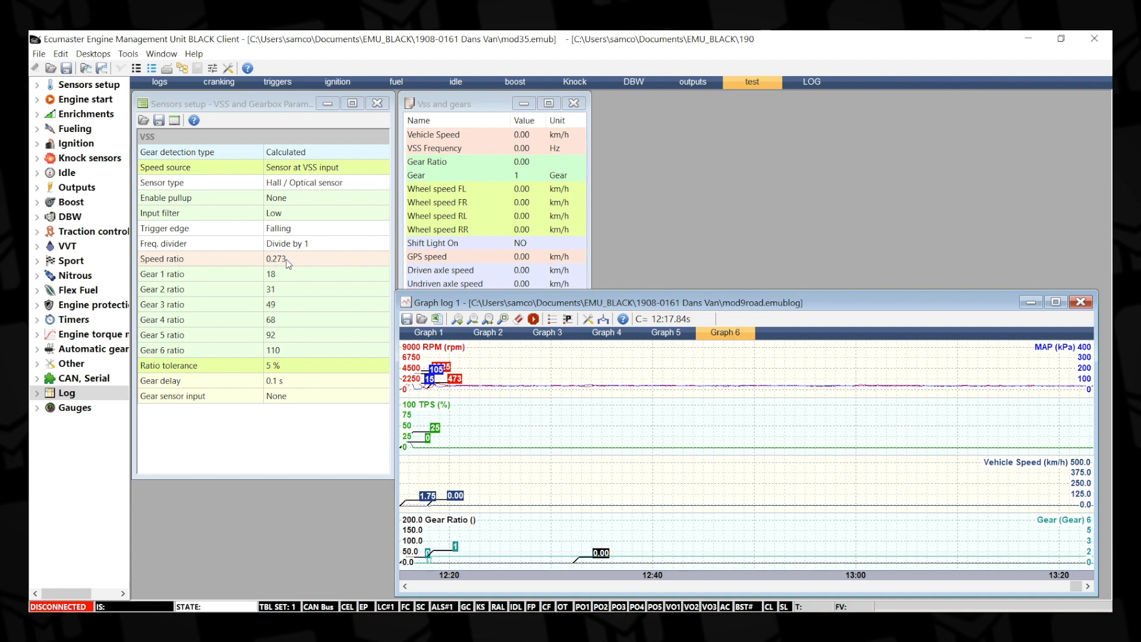
mouse_move(234, 321)
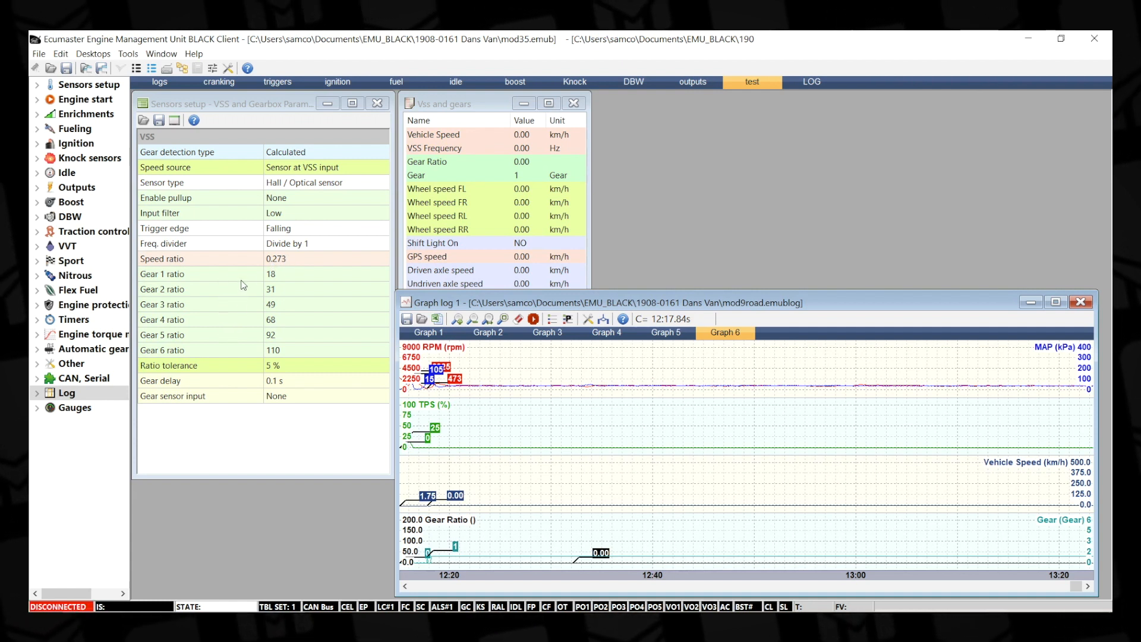
mouse_move(276, 281)
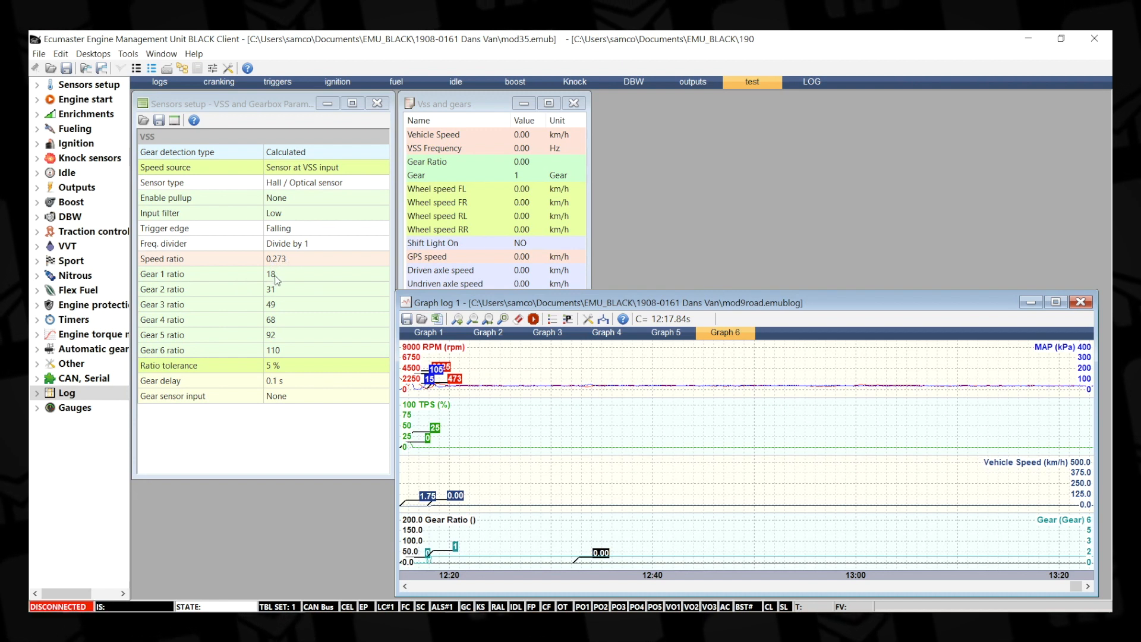
mouse_move(630, 524)
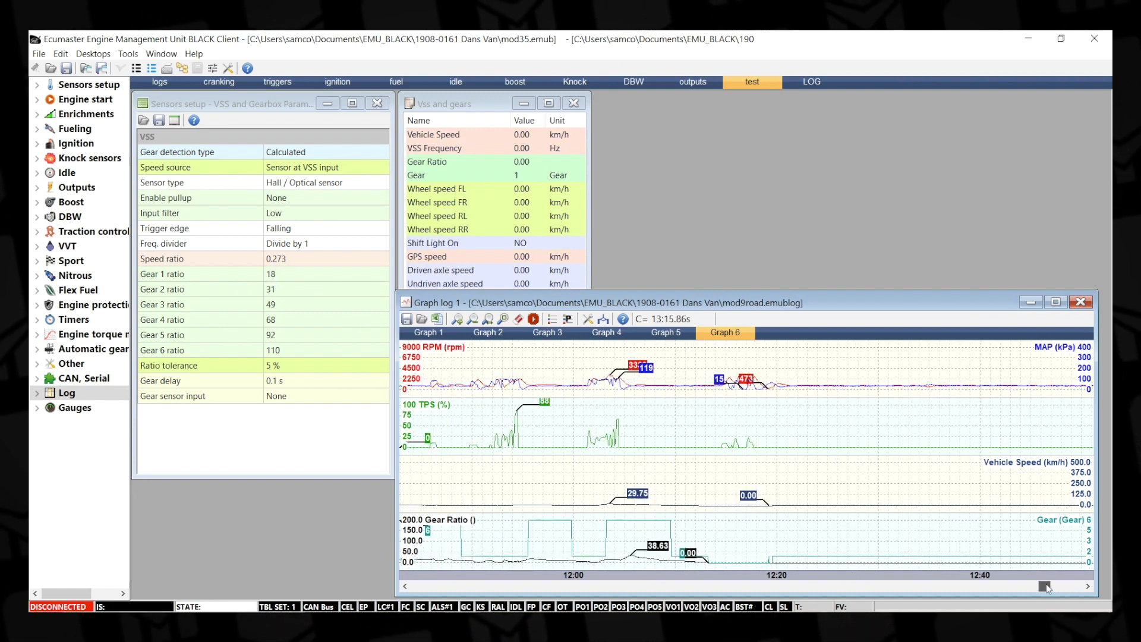
- Load the 'mod27 on the road' log into Graph log 1 to read its gear ratio trace
click(989, 586)
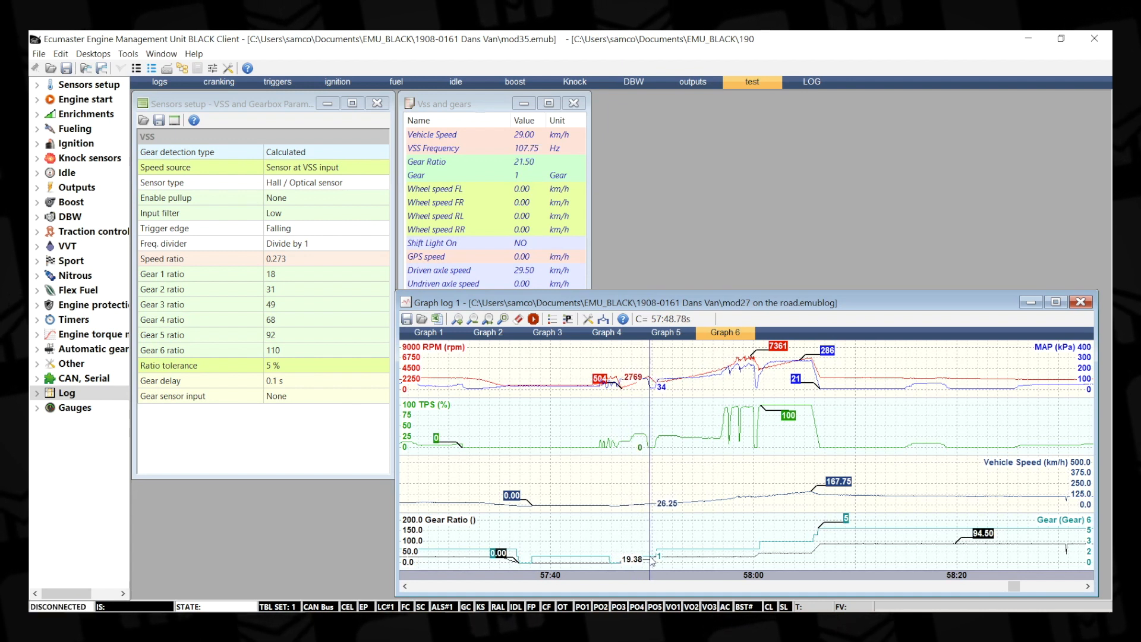
mouse_move(653, 561)
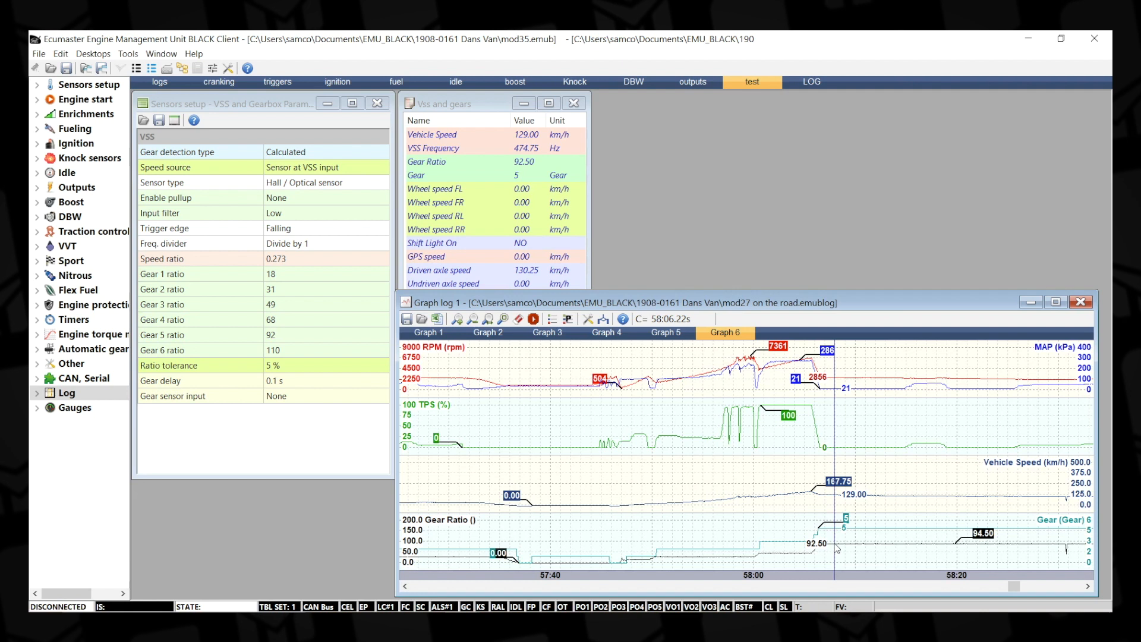
mouse_move(883, 548)
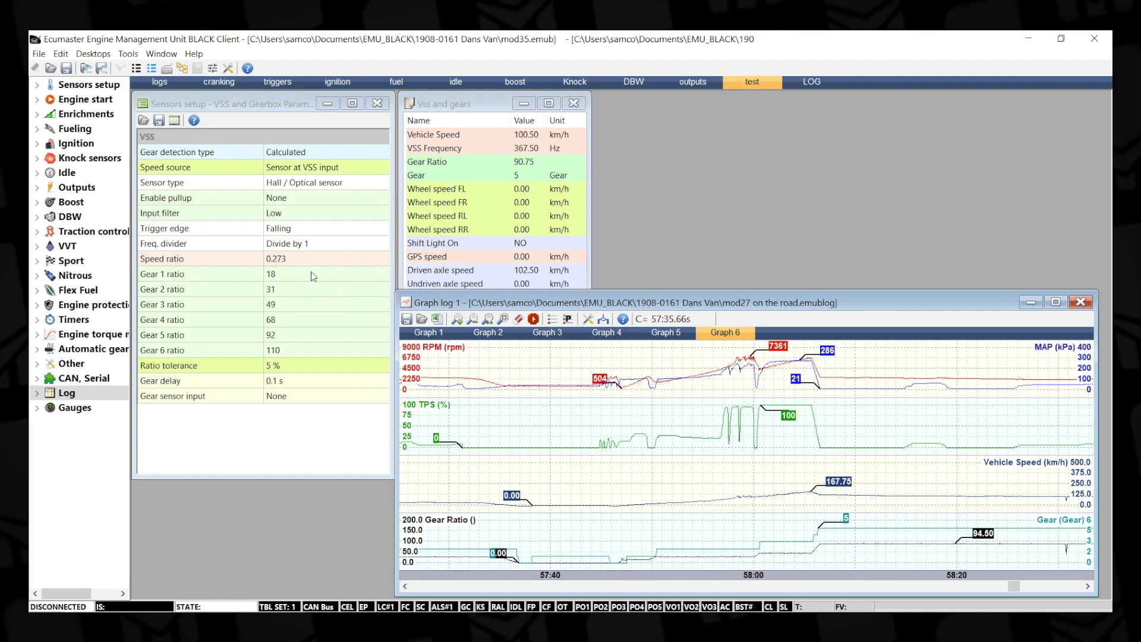
mouse_move(290, 184)
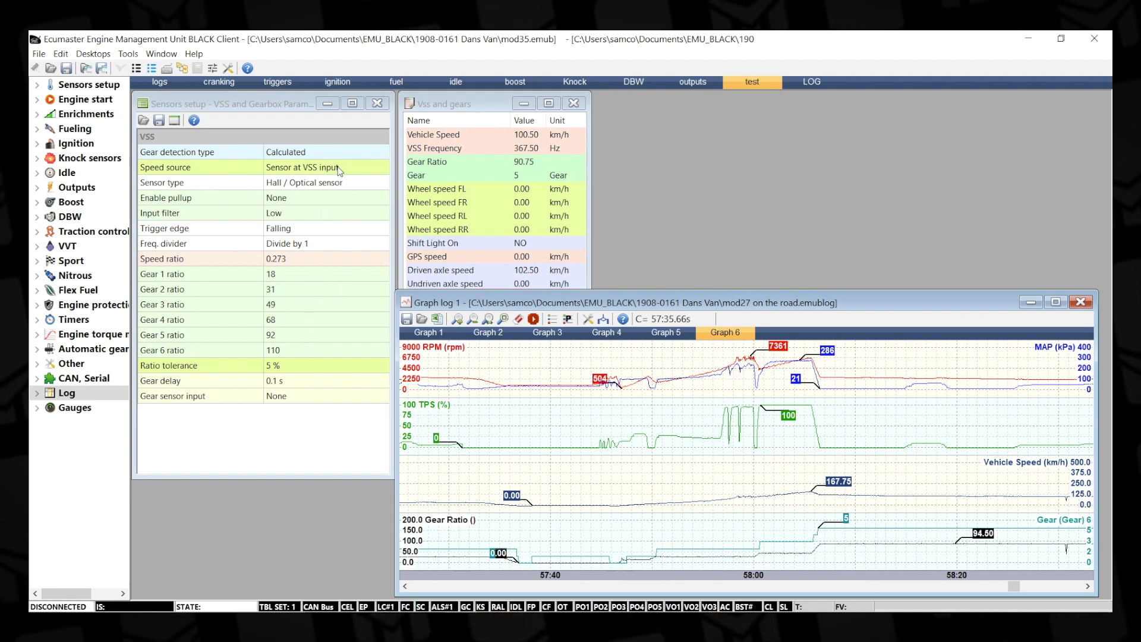
mouse_move(289, 152)
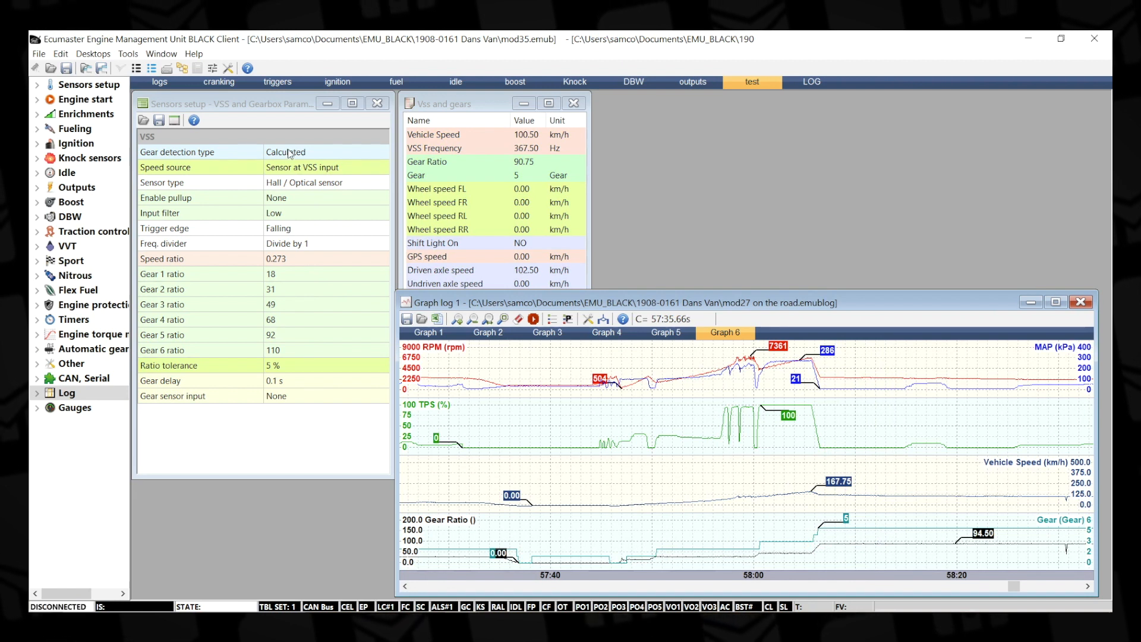
click(321, 166)
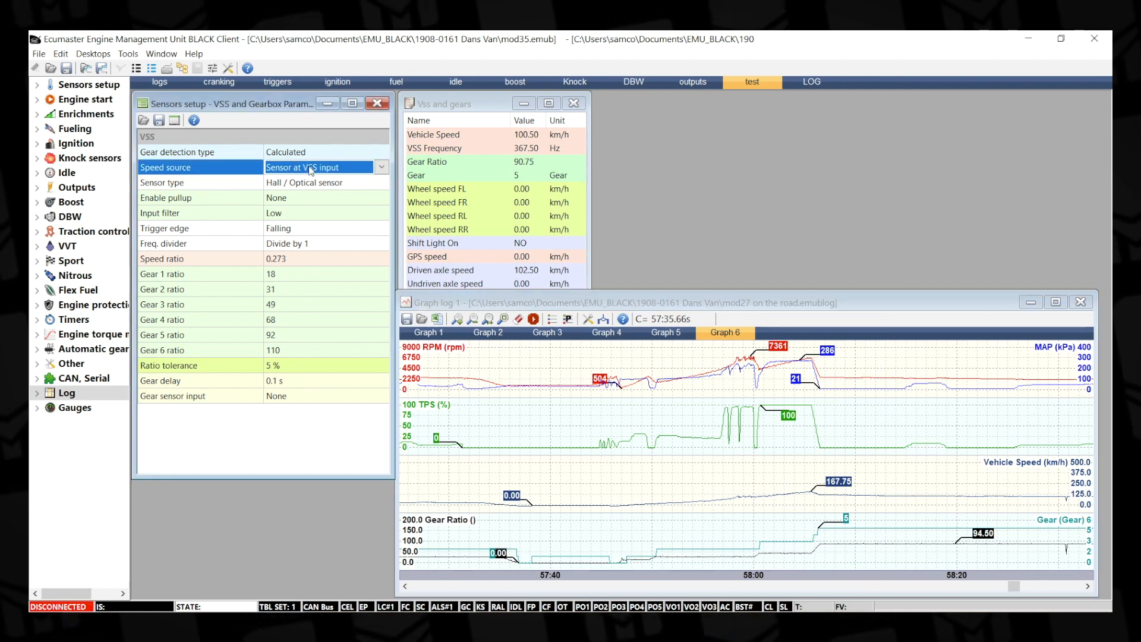
click(381, 166)
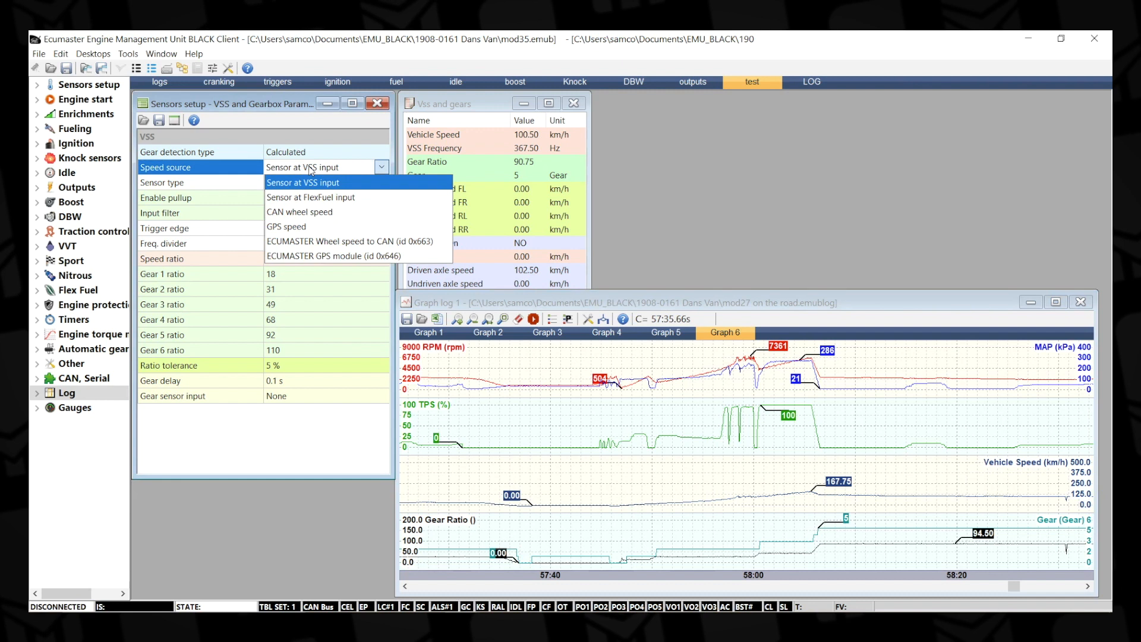
mouse_move(286, 226)
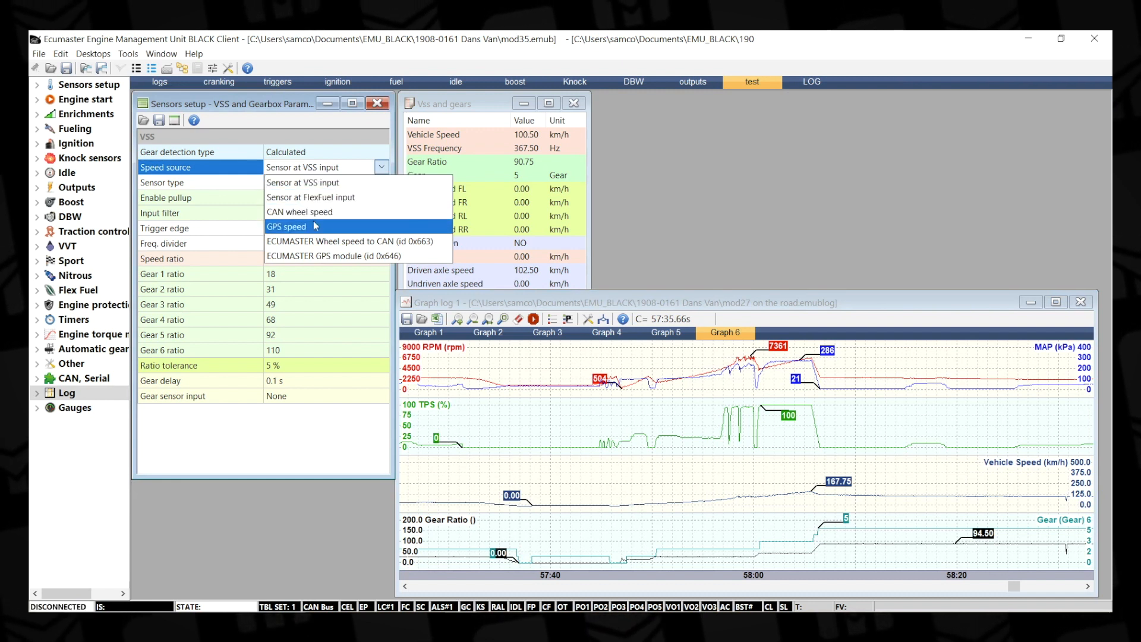
mouse_move(348, 255)
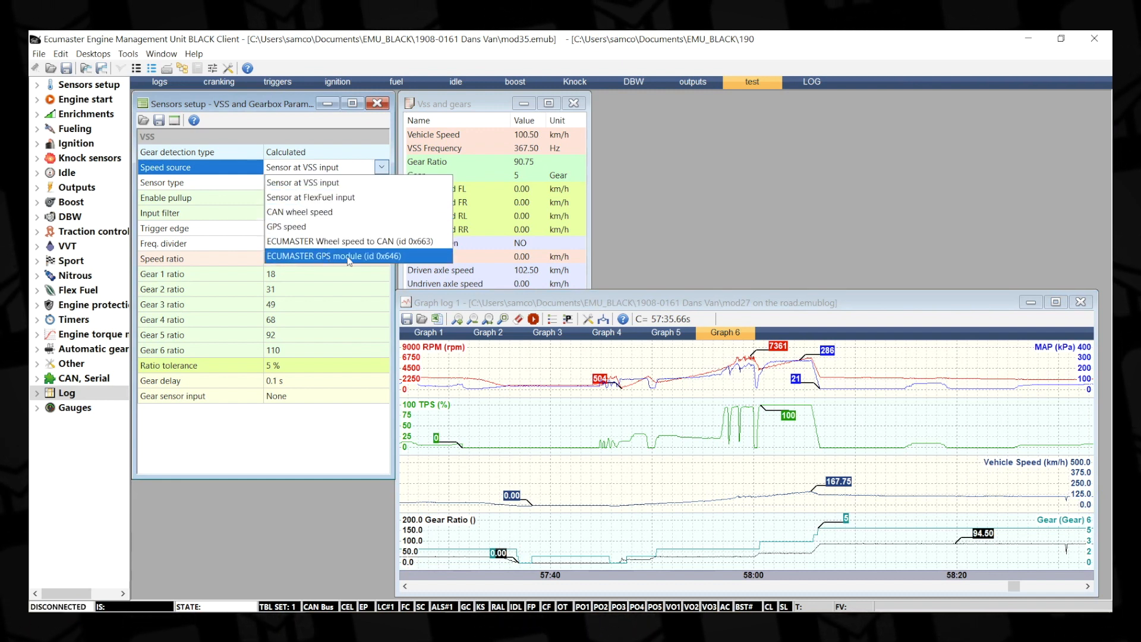
mouse_move(350, 241)
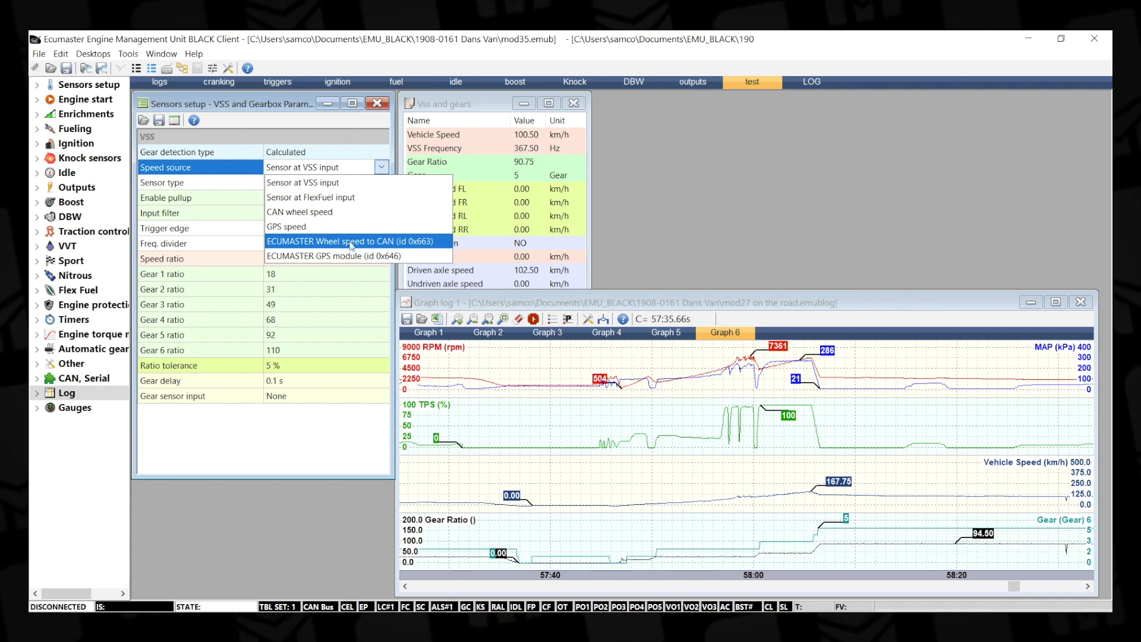
mouse_move(287, 226)
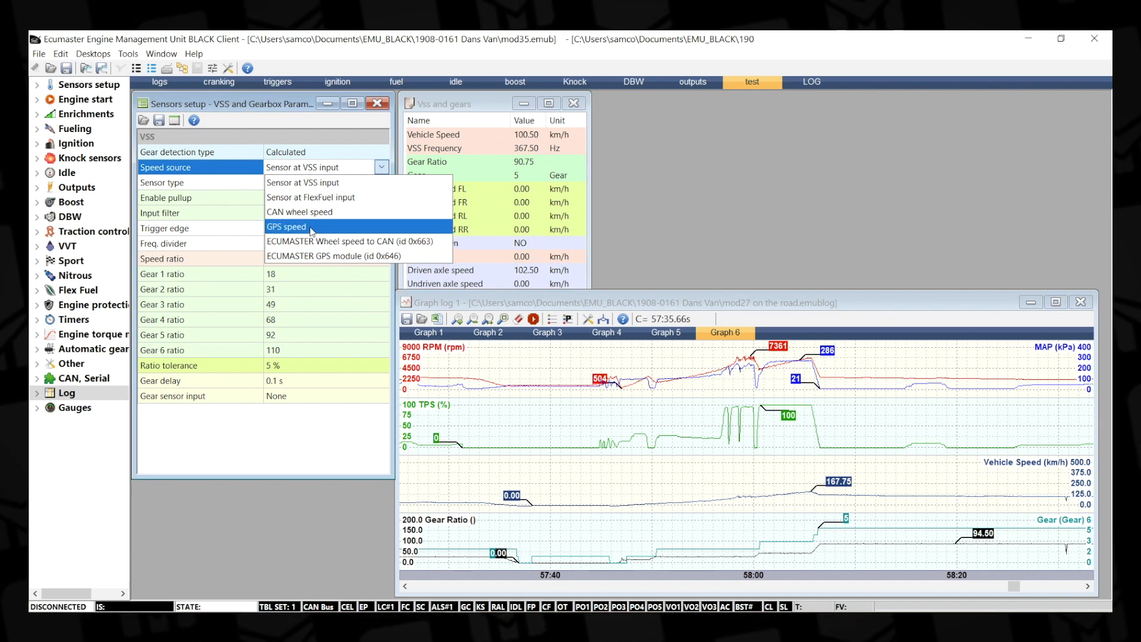
mouse_move(298, 212)
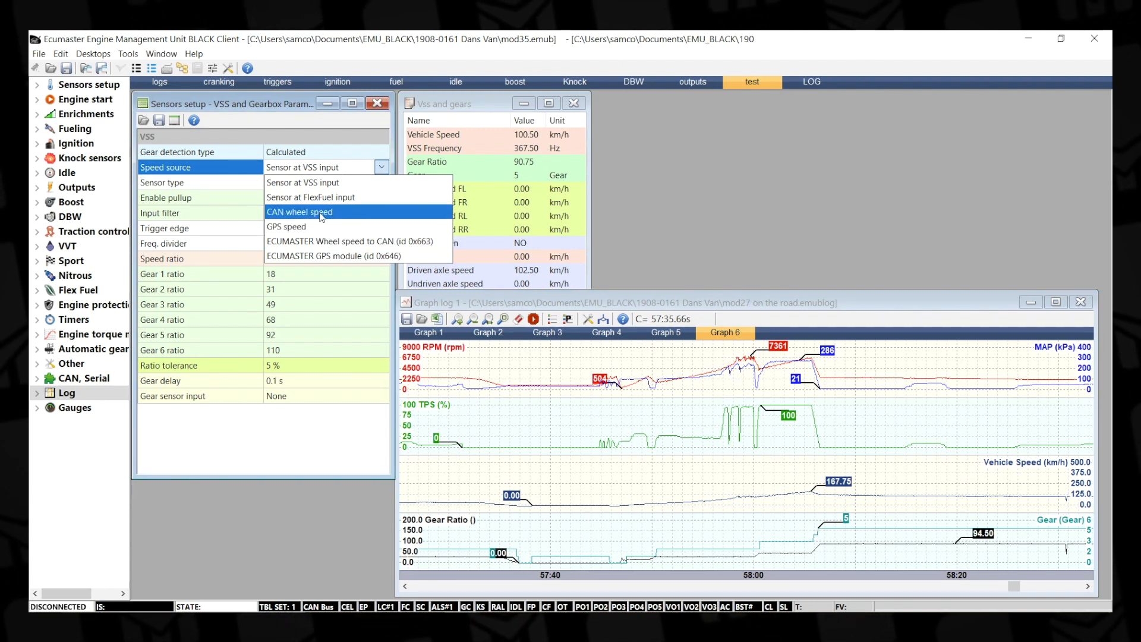
mouse_move(325, 214)
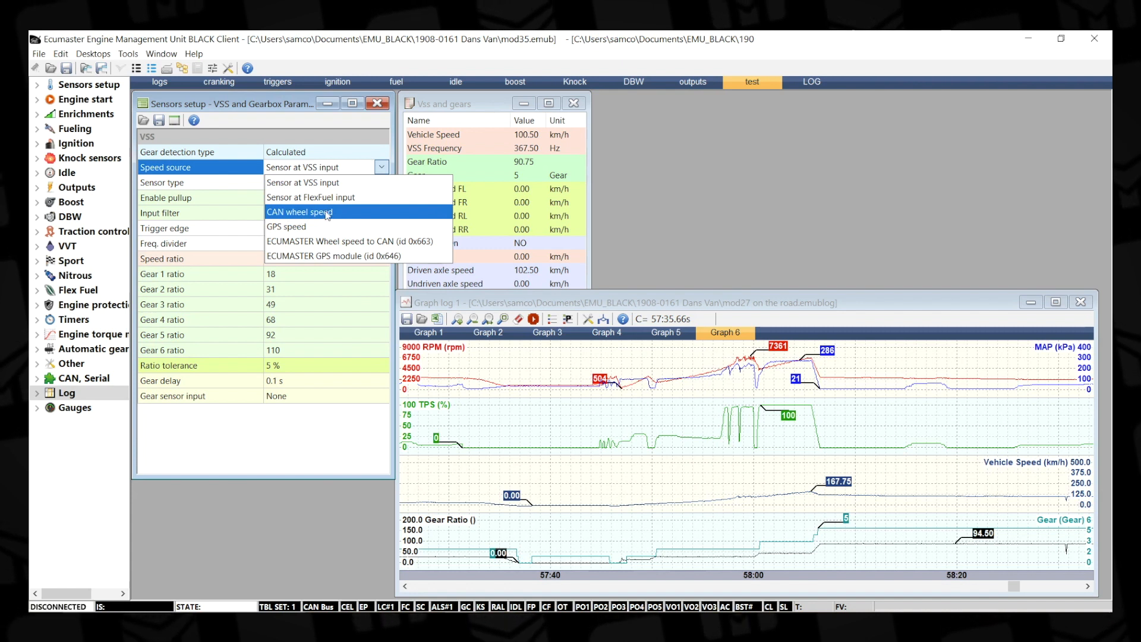
mouse_move(303, 183)
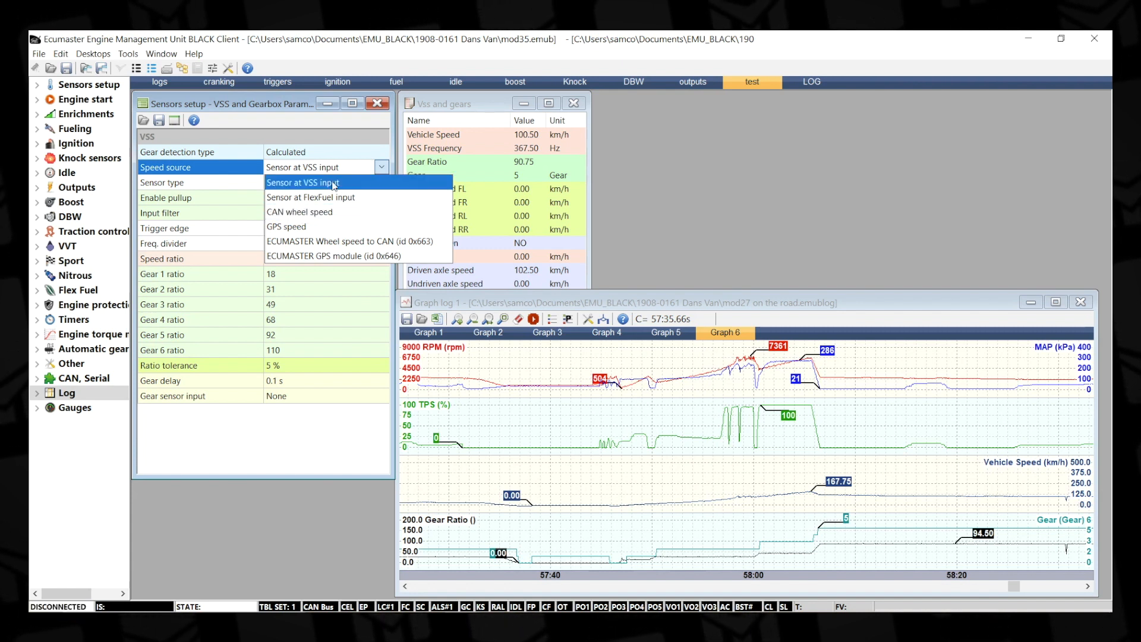
click(304, 182)
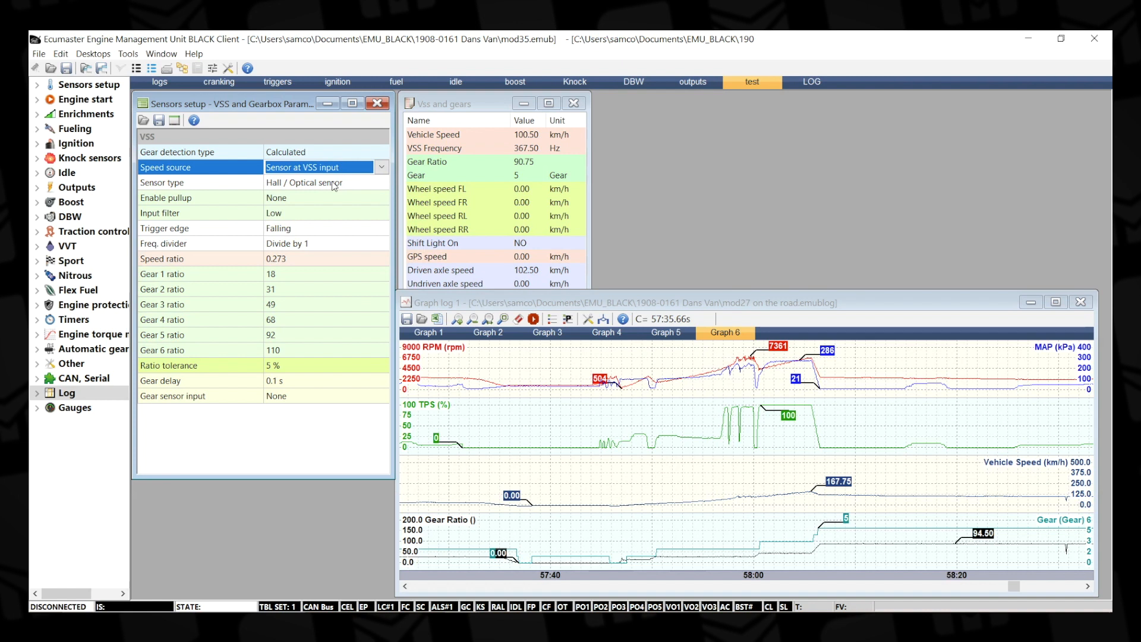
mouse_move(750, 538)
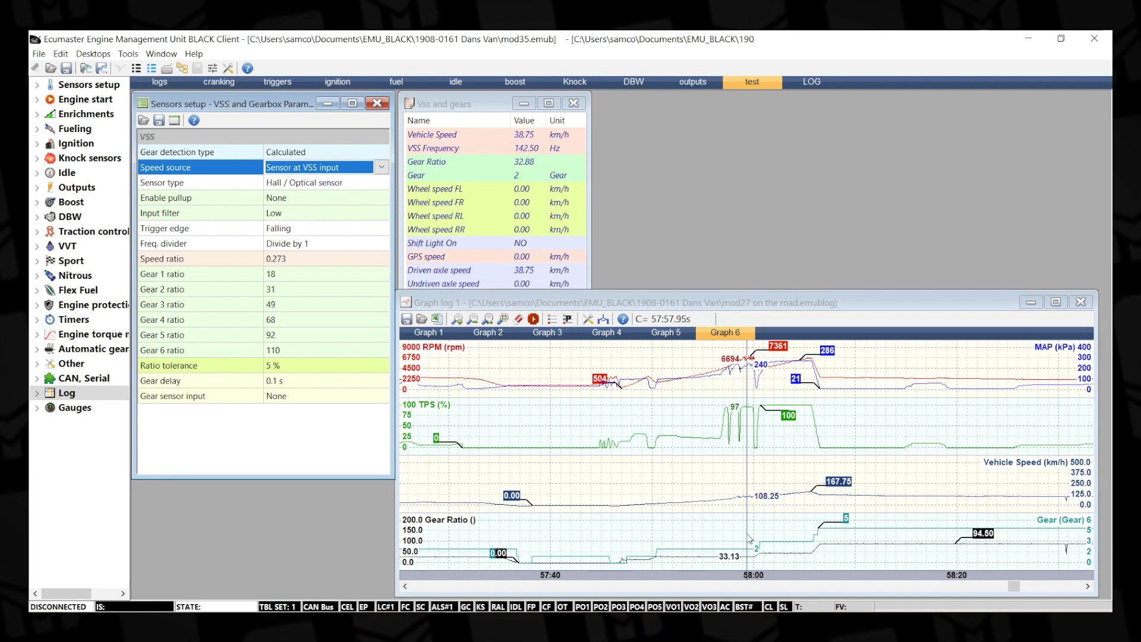